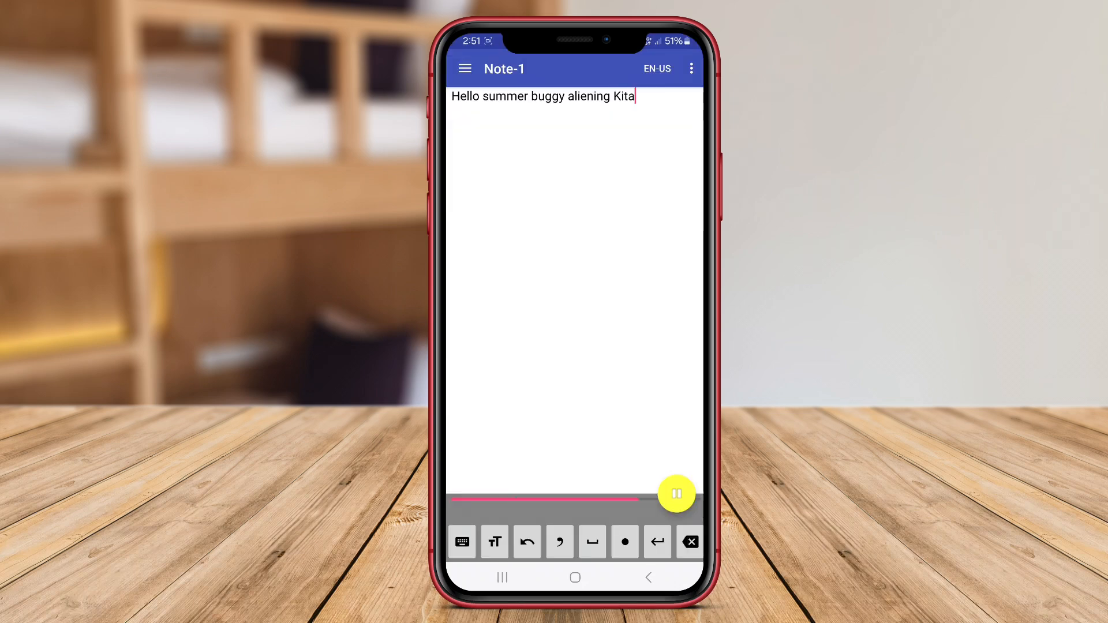
- Dictate 'account number What video downtown' into Note-1, then pause dictation
{"action": "type", "text": "account number What"}
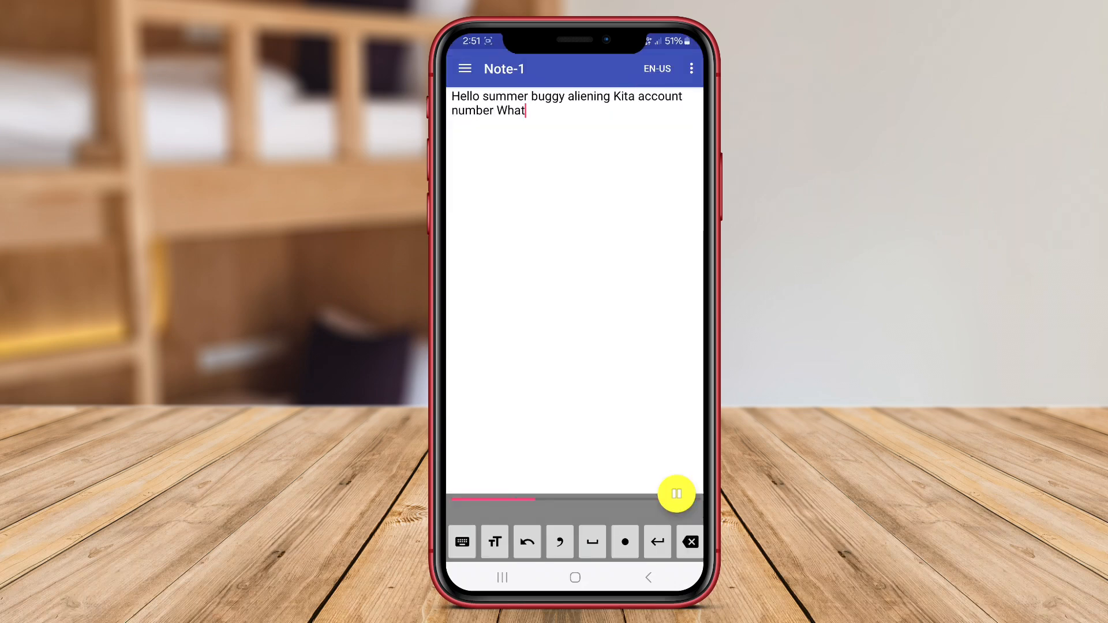
{"action": "type", "text": "video"}
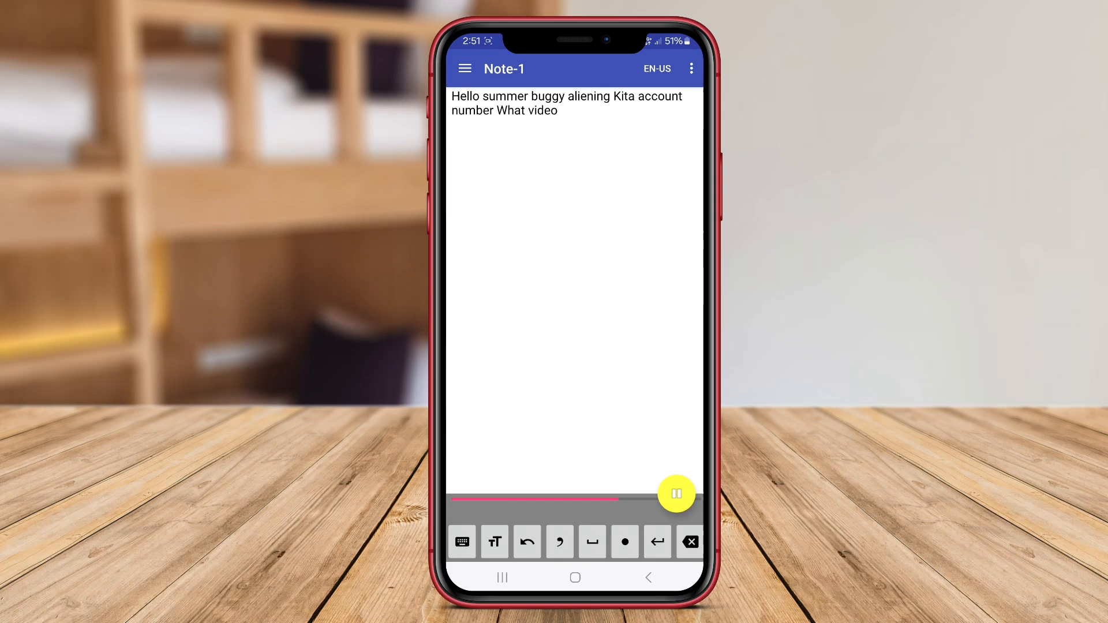
{"action": "type", "text": "downtown"}
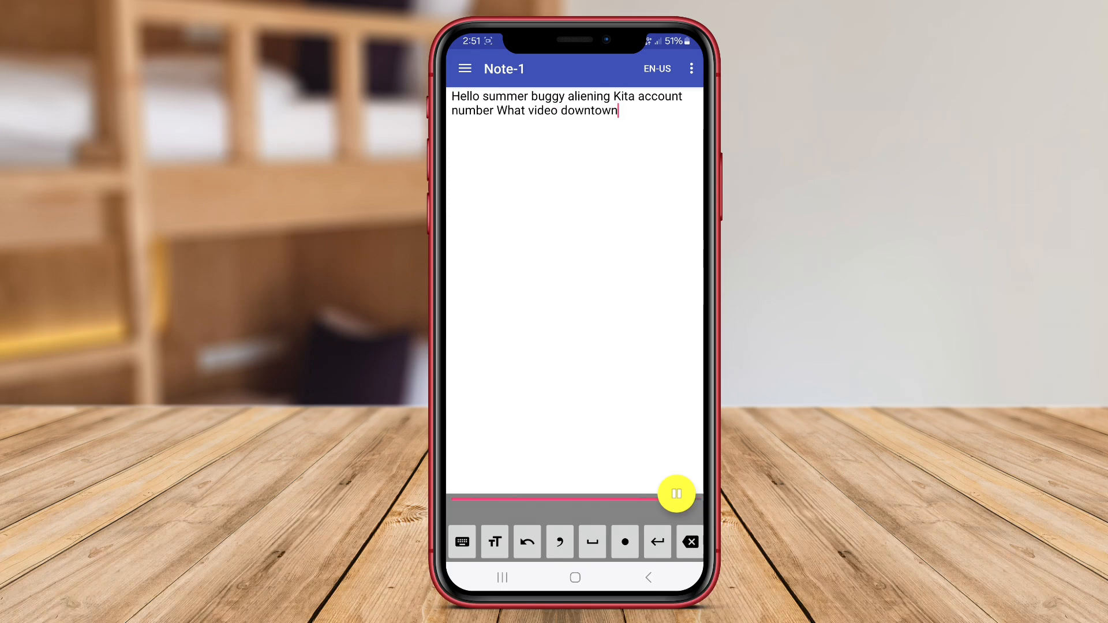
{"action": "left_click", "coordinate": [657, 69]}
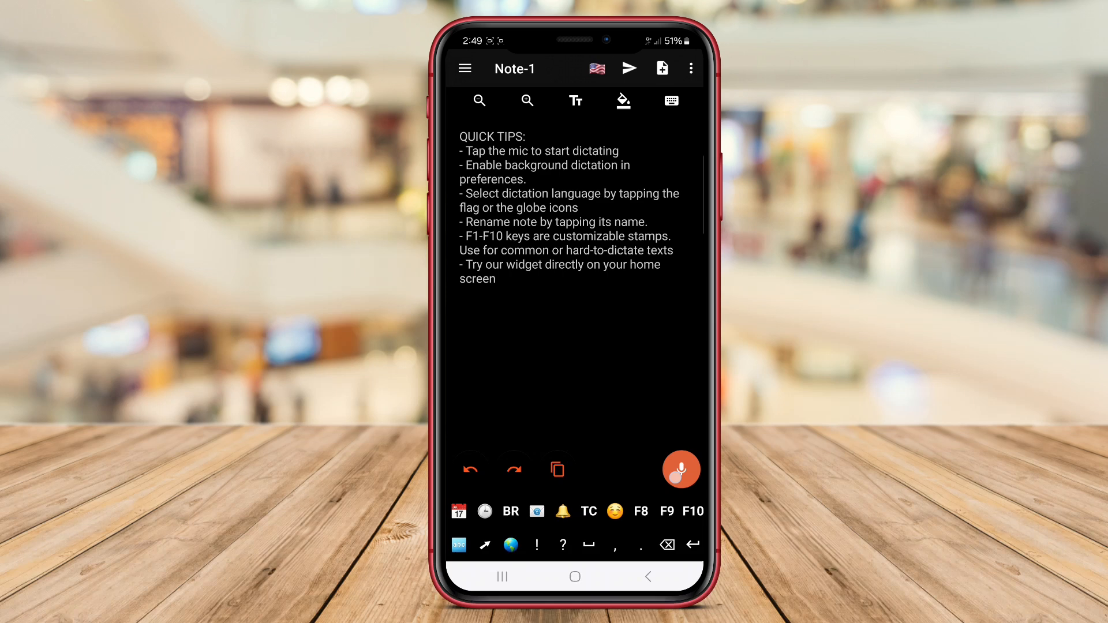
- Dictate a passage from 'aPPA Gabba' to 'kitability', replacing the quick tips text
{"action": "left_click", "coordinate": [680, 469]}
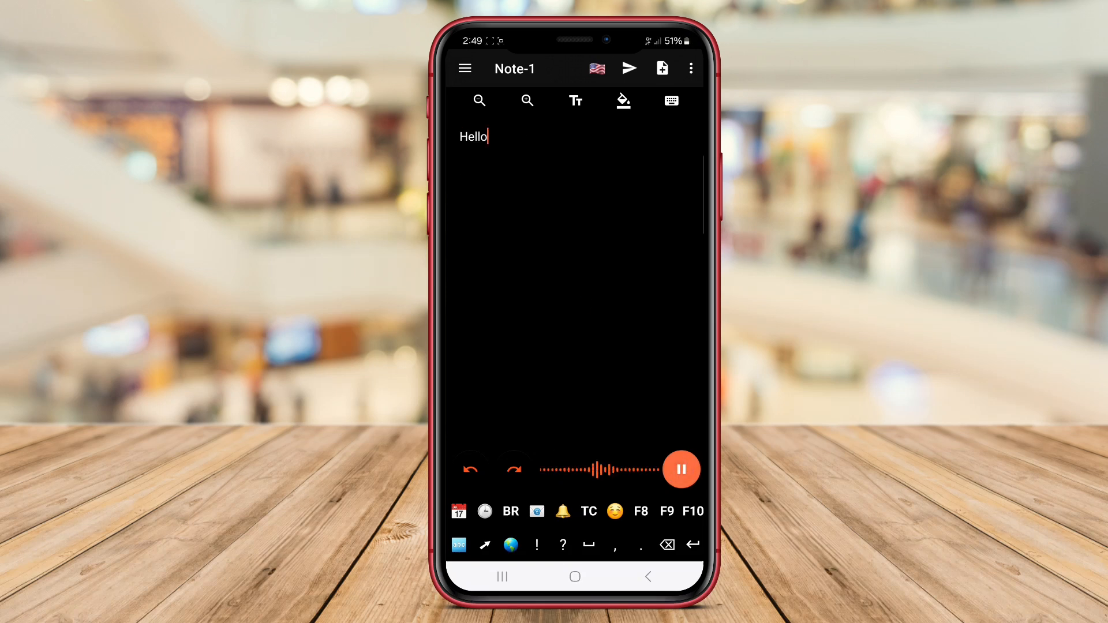
{"action": "type", "text": "aPPA Gabba"}
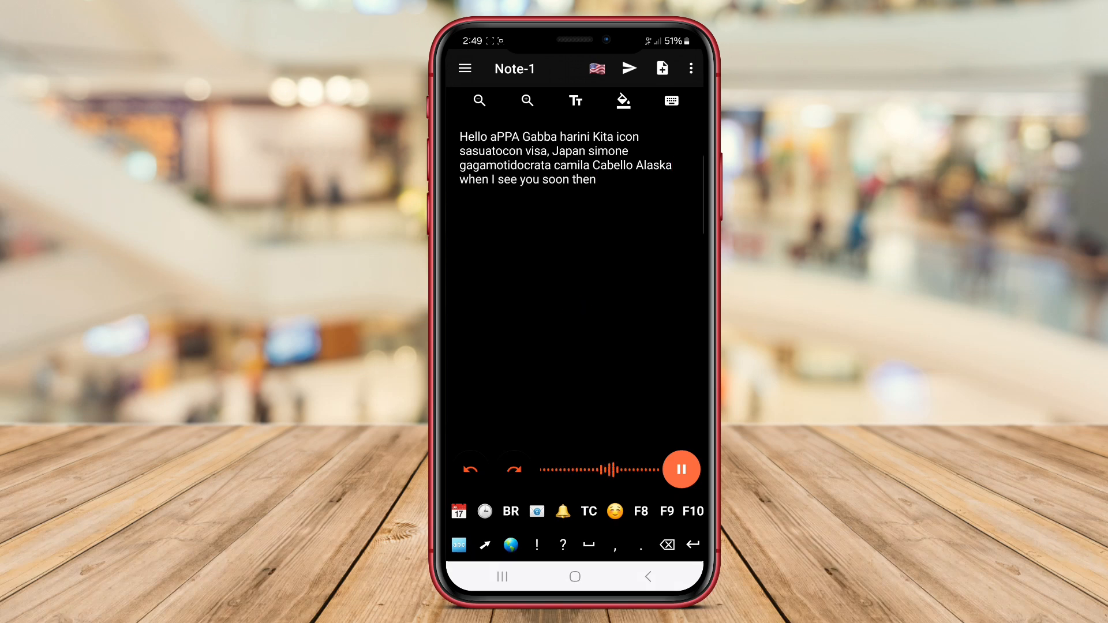
{"action": "type", "text": "kitability"}
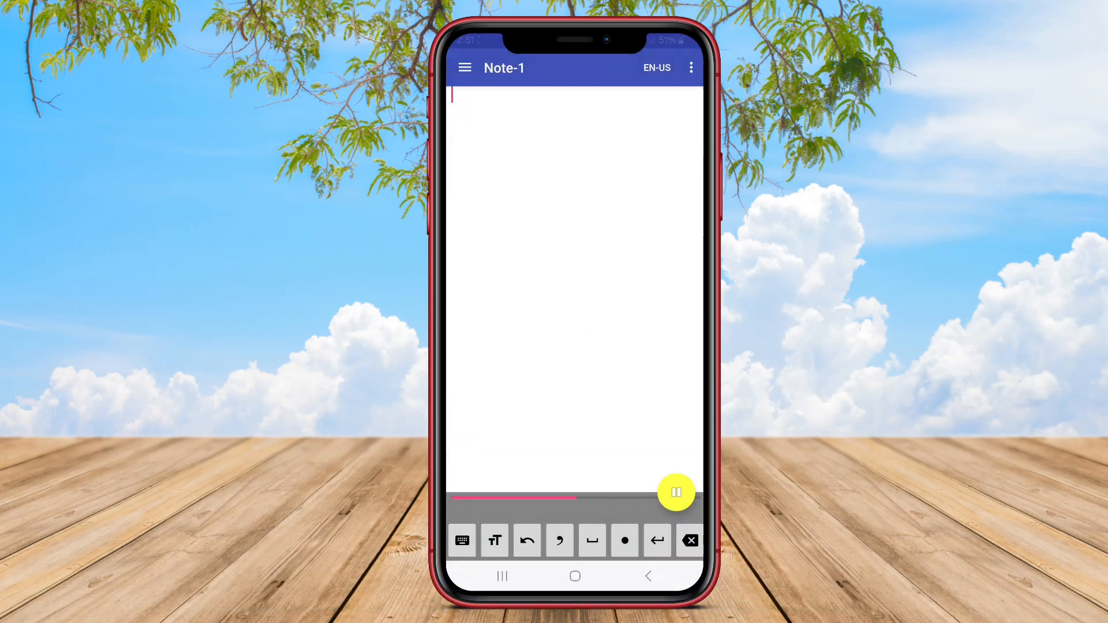
- Dictate lines from 'Hello summer buggy' through 'Blanchard application Android'
{"action": "type", "text": "Hello summer buggy"}
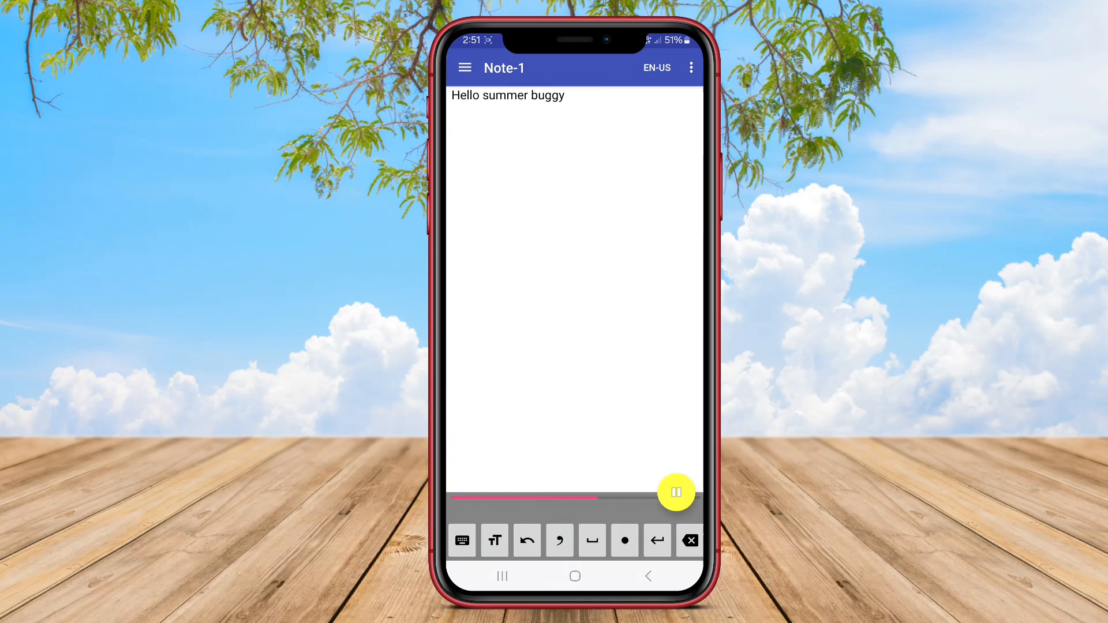
{"action": "type", "text": "aliening Kita account number"}
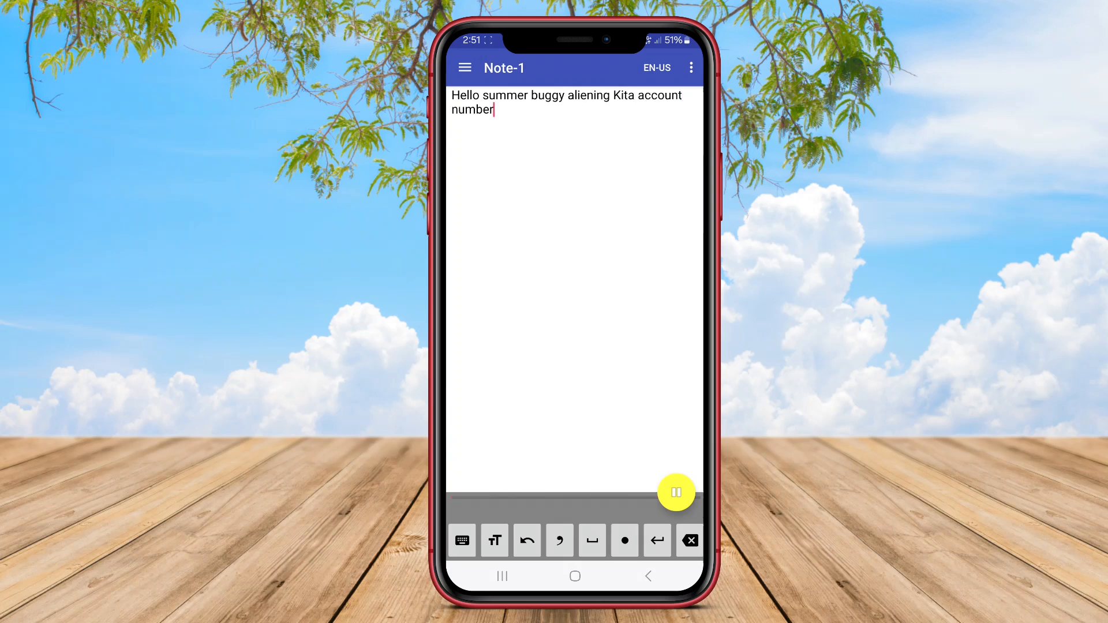
{"action": "type", "text": "What video"}
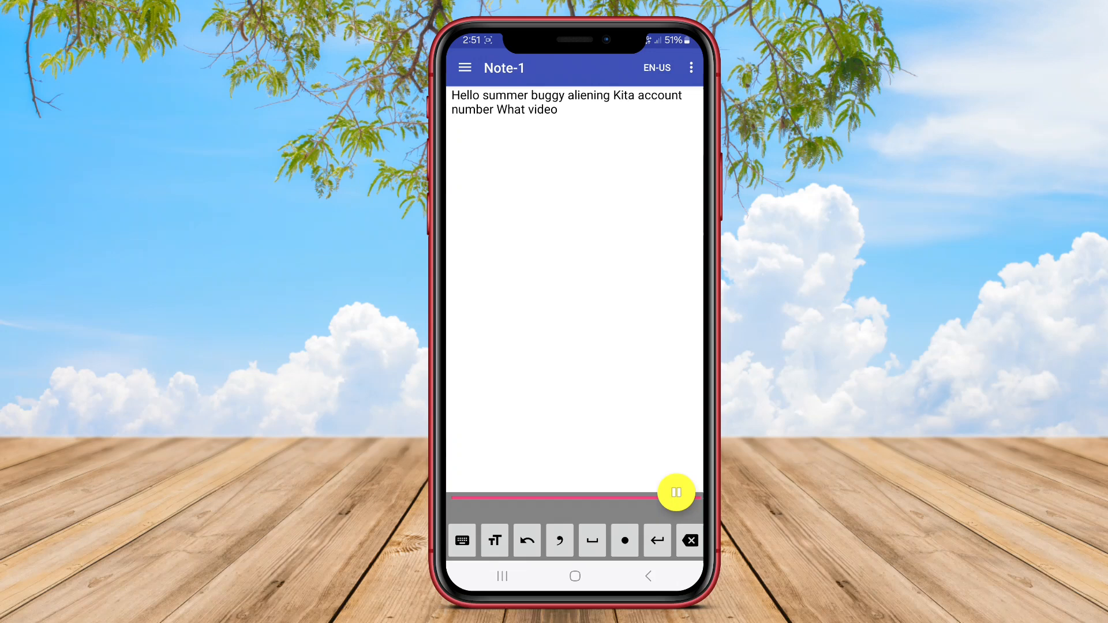
{"action": "type", "text": "downtown applicator"}
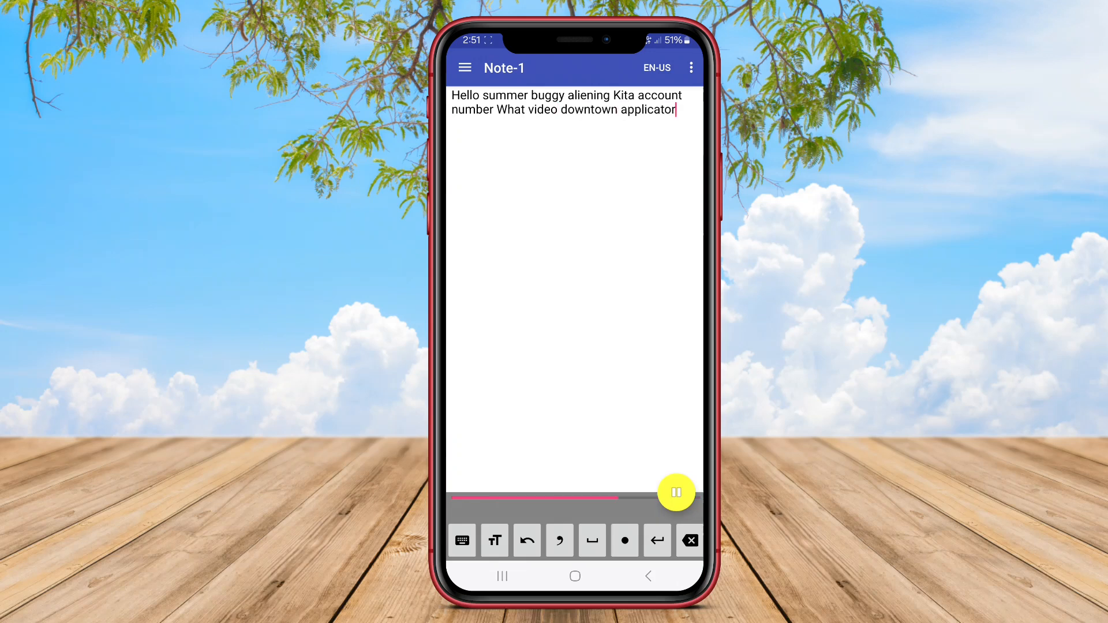
{"action": "type", "text": "Android"}
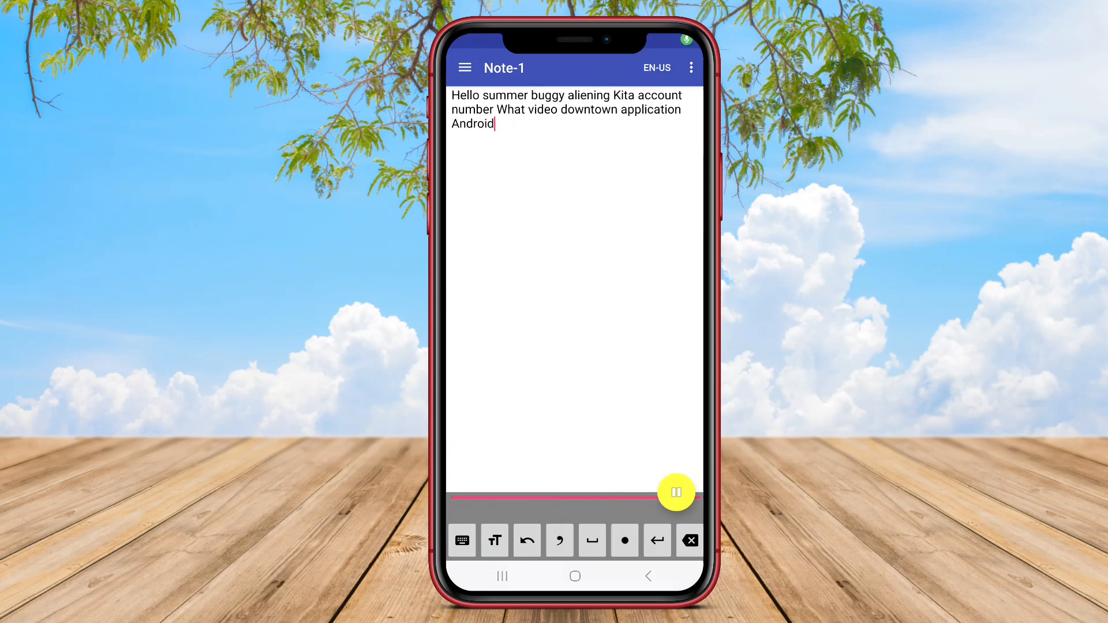
{"action": "type", "text": "Italian akan"}
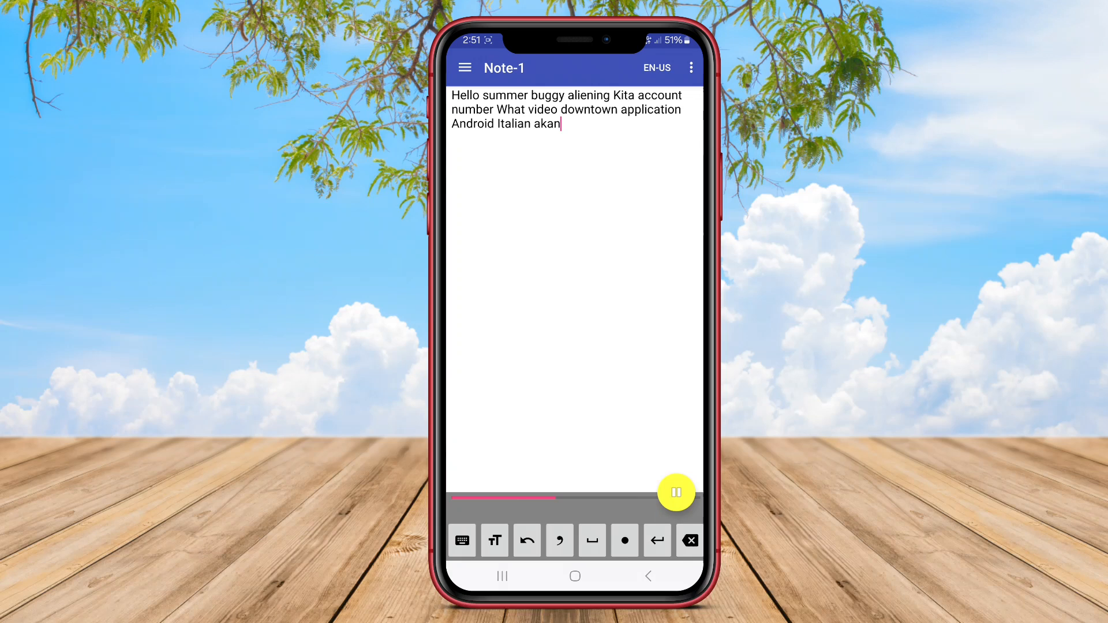
{"action": "type", "text": "Blanchard application Android"}
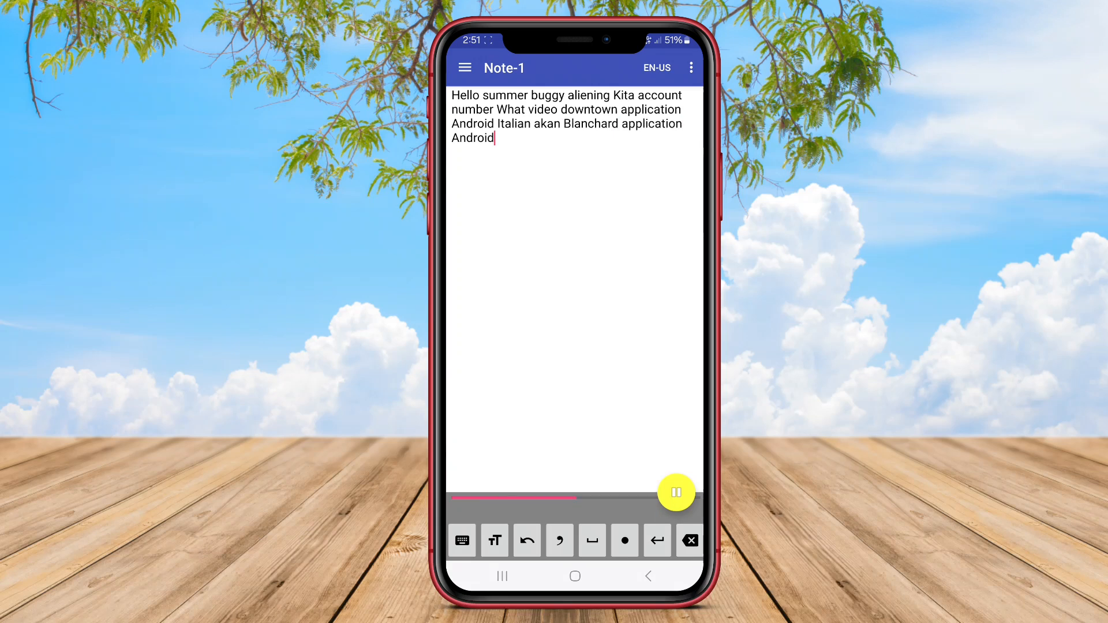
- Keep dictating lines from 'Apple charger' through 'ini Perman park into Italian'
{"action": "type", "text": "Apple charger"}
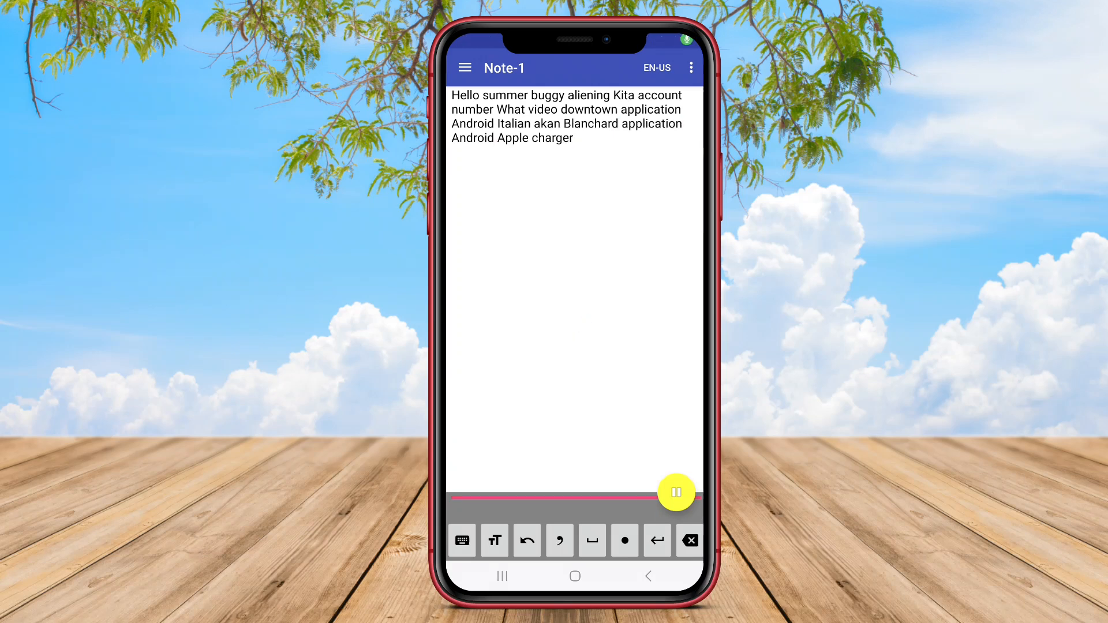
{"action": "type", "text": "Visa calendar"}
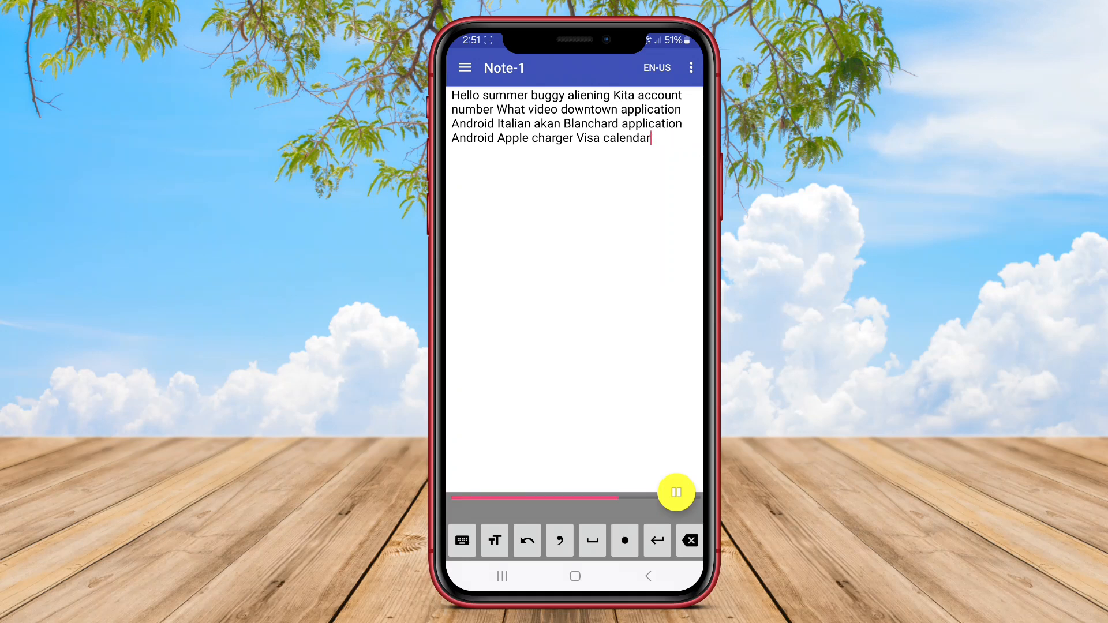
{"action": "type", "text": "video kalini"}
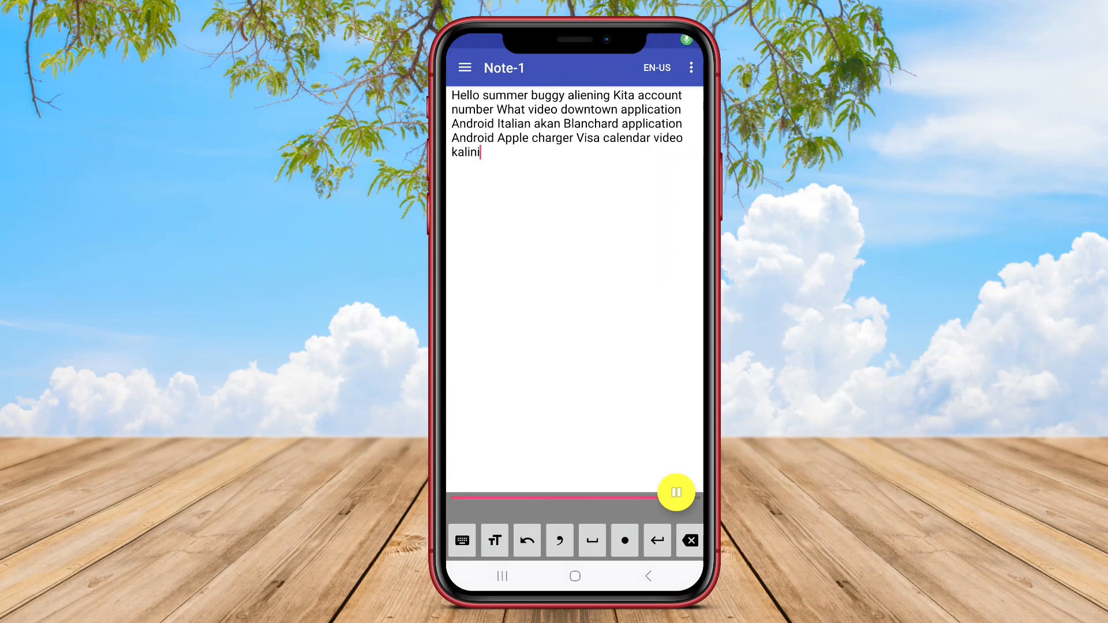
{"action": "type", "text": "democracy sudama Mountain"}
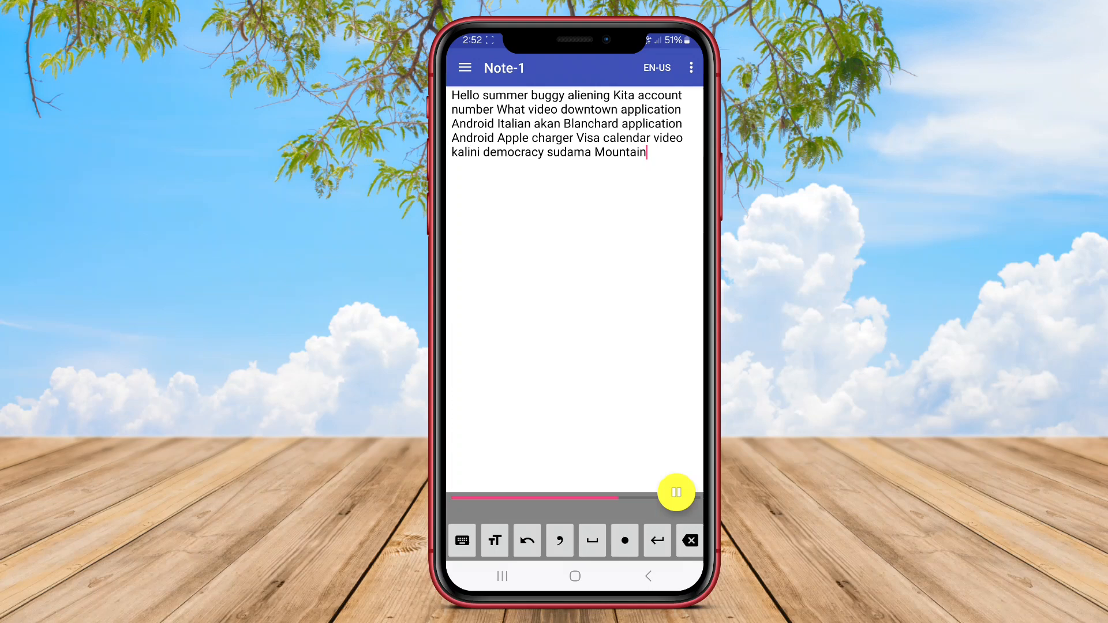
{"action": "type", "text": "simuga video"}
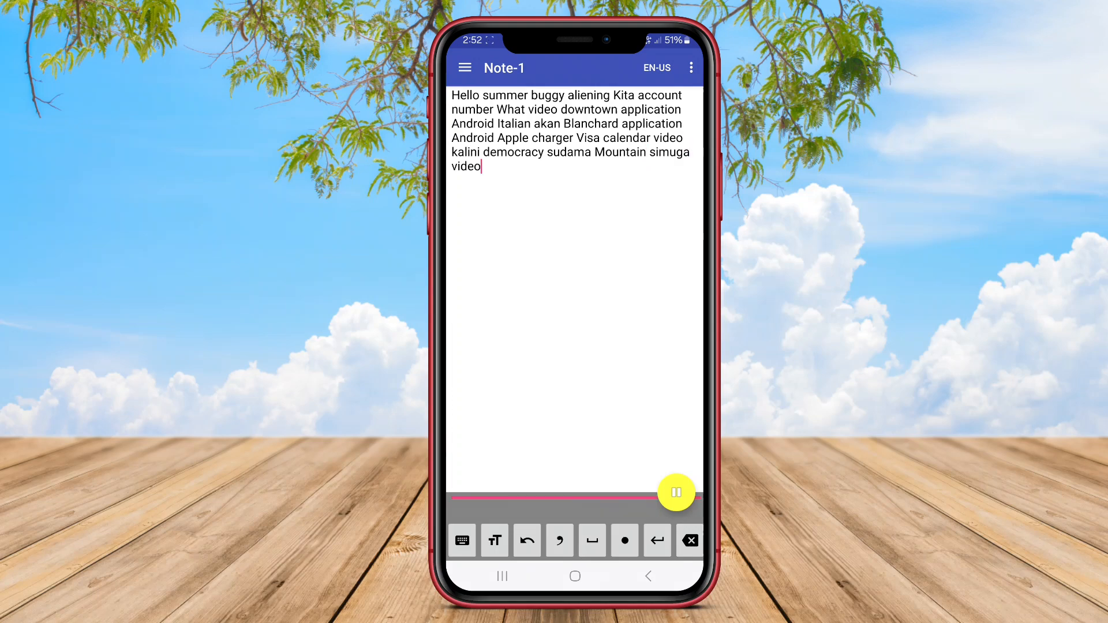
{"action": "type", "text": "ini Perman park into Italian"}
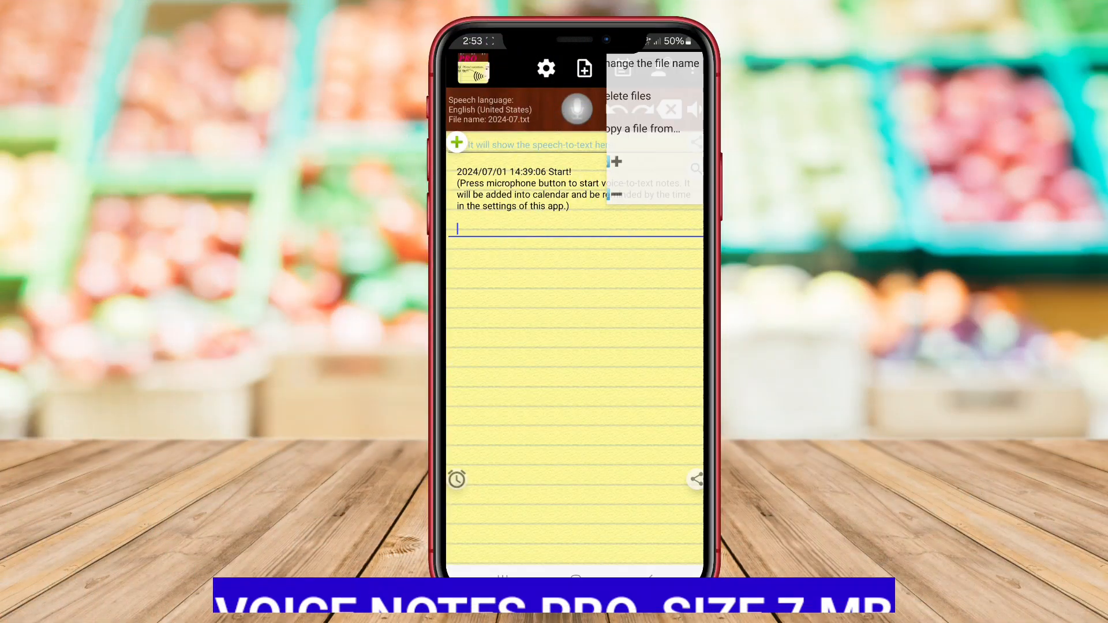
- Dismiss the file options menu and dictate phrases into a first timestamped entry
{"action": "left_click", "coordinate": [545, 68]}
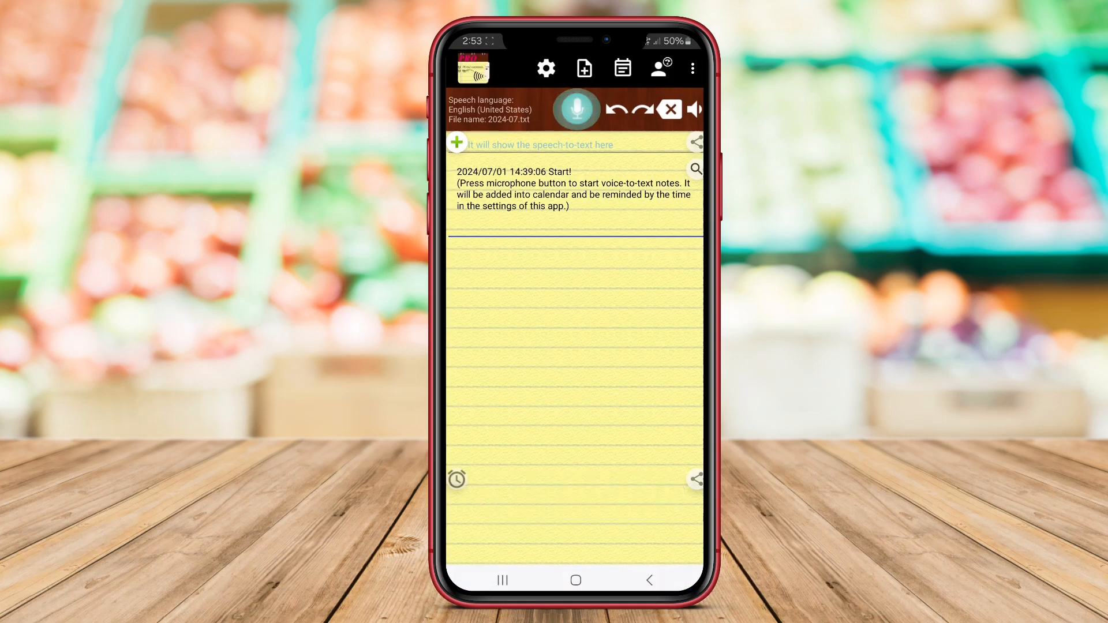
{"action": "left_click", "coordinate": [576, 110]}
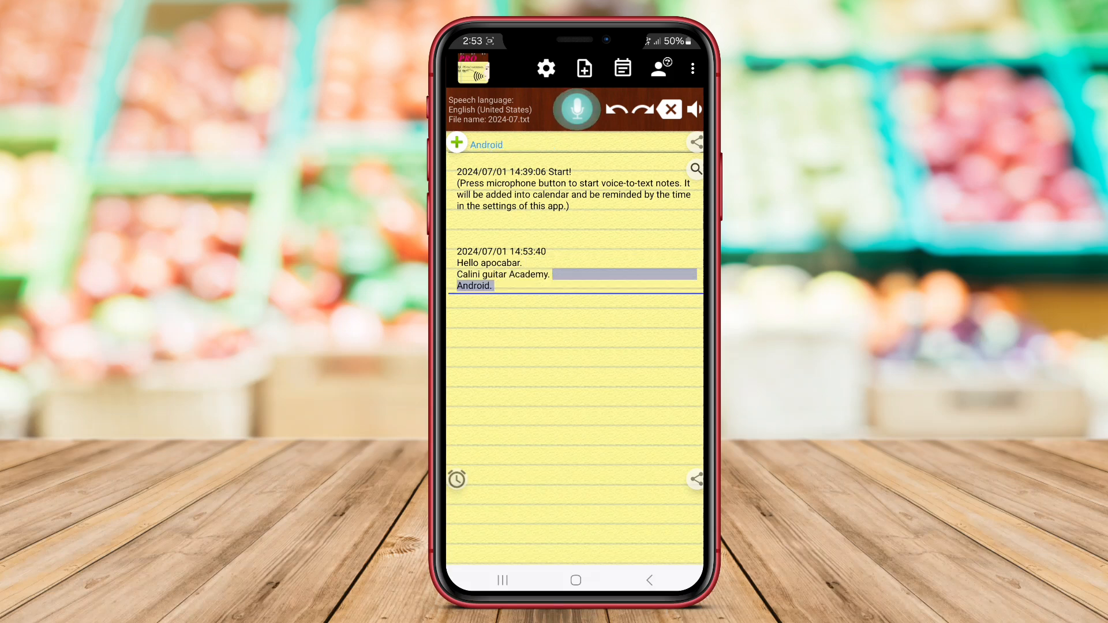
{"action": "left_click", "coordinate": [576, 109]}
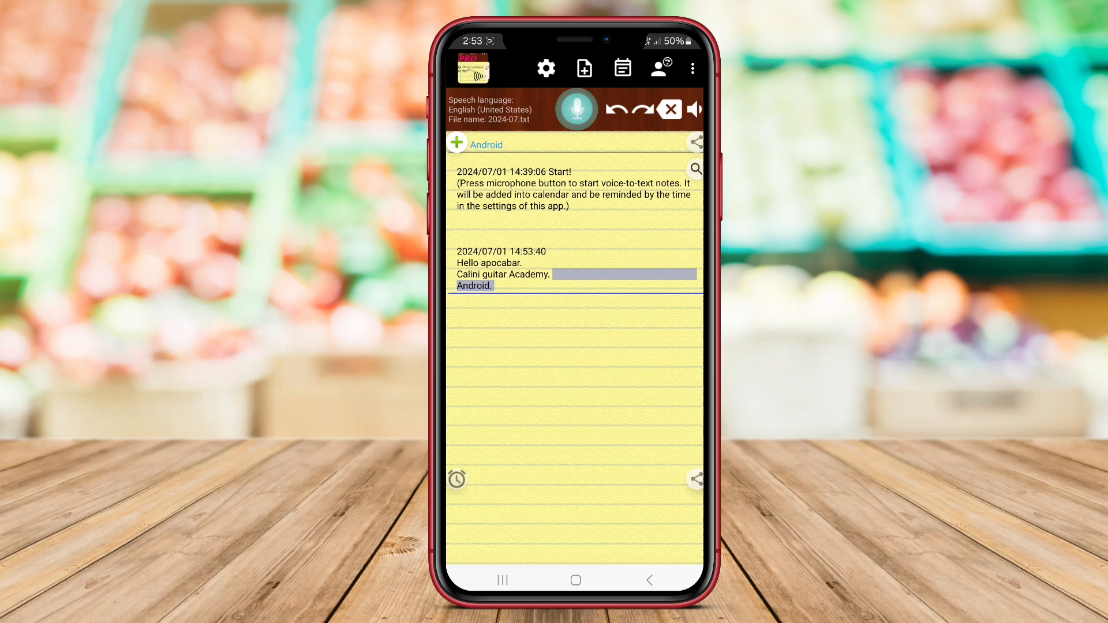
{"action": "left_click", "coordinate": [576, 109]}
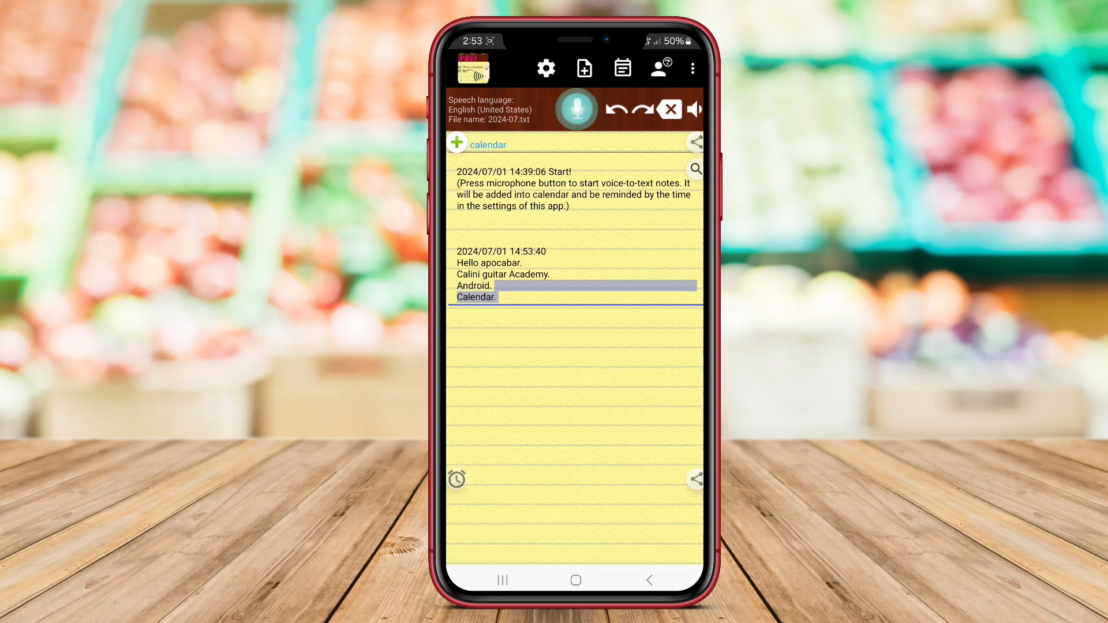
{"action": "left_click", "coordinate": [576, 109]}
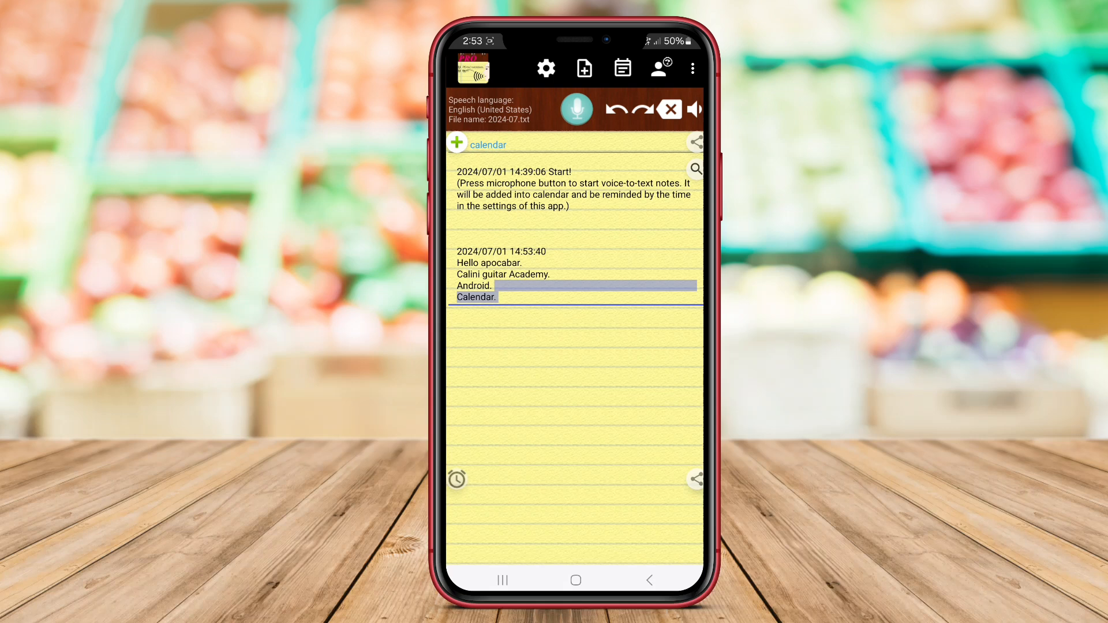
{"action": "left_click", "coordinate": [576, 110]}
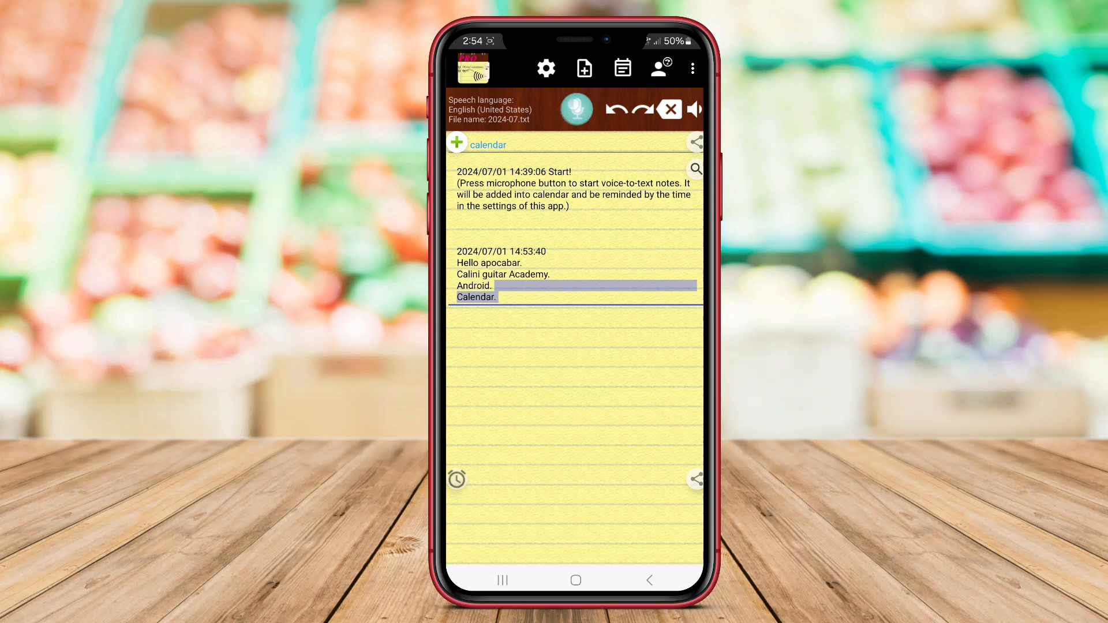
- Dictate a second timestamped entry with the lines Hello, Apple and Apple Quinta Pogo
{"action": "left_click", "coordinate": [575, 110]}
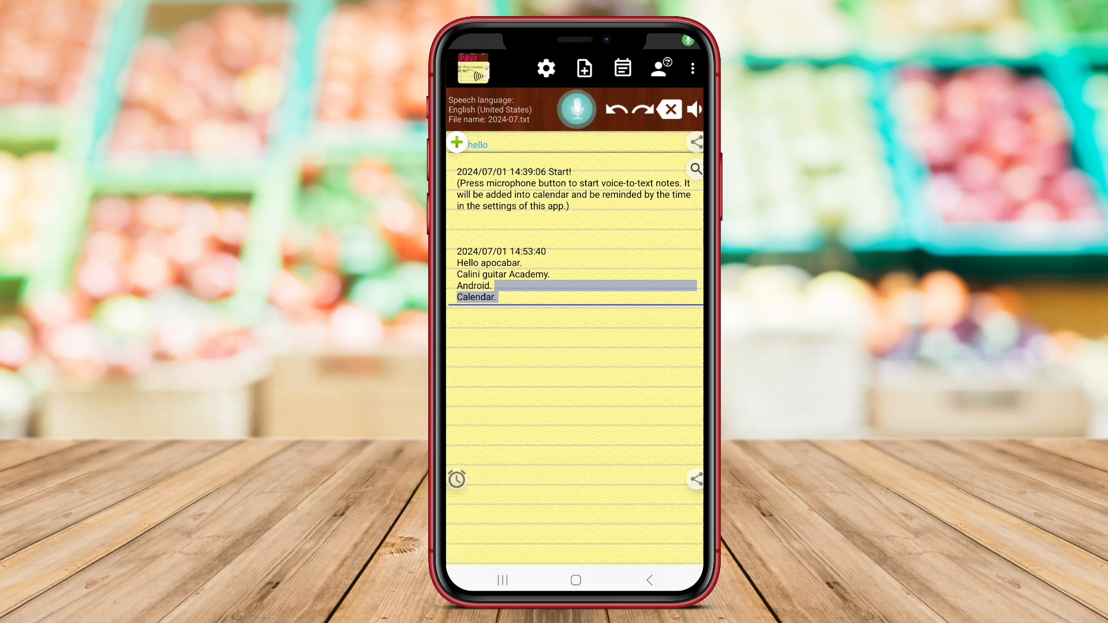
{"action": "left_click", "coordinate": [575, 109]}
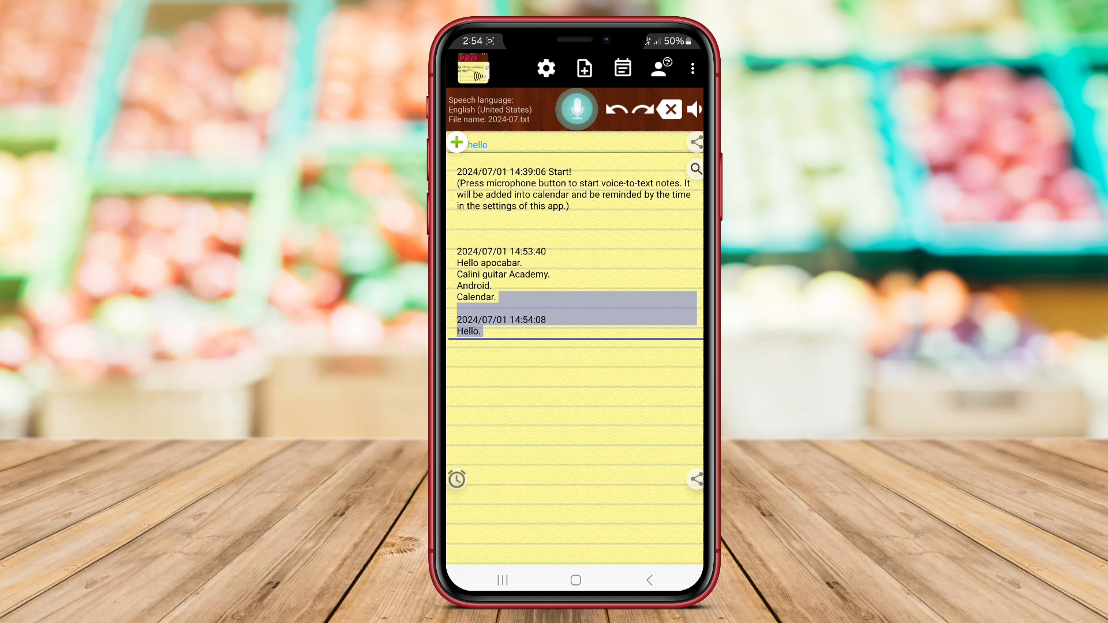
{"action": "left_click", "coordinate": [576, 109]}
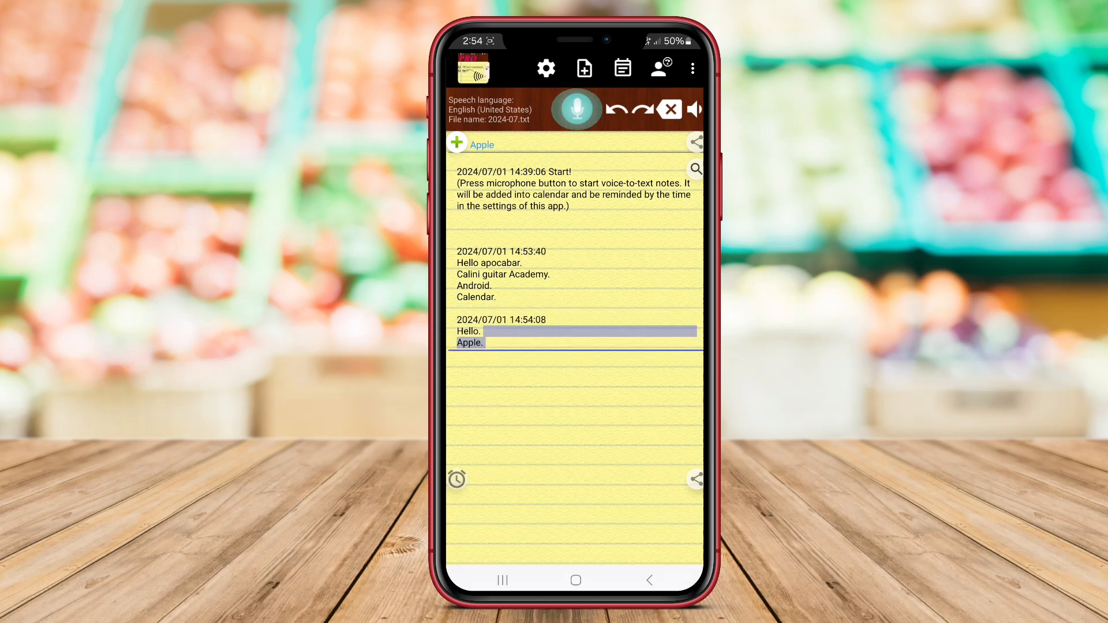
{"action": "left_click", "coordinate": [576, 109]}
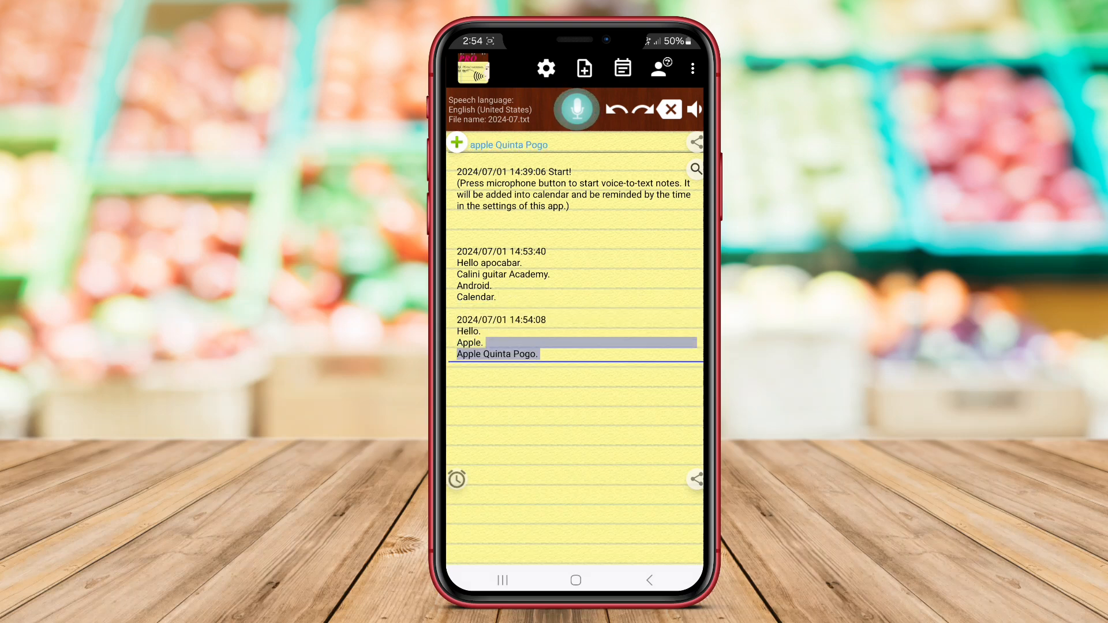